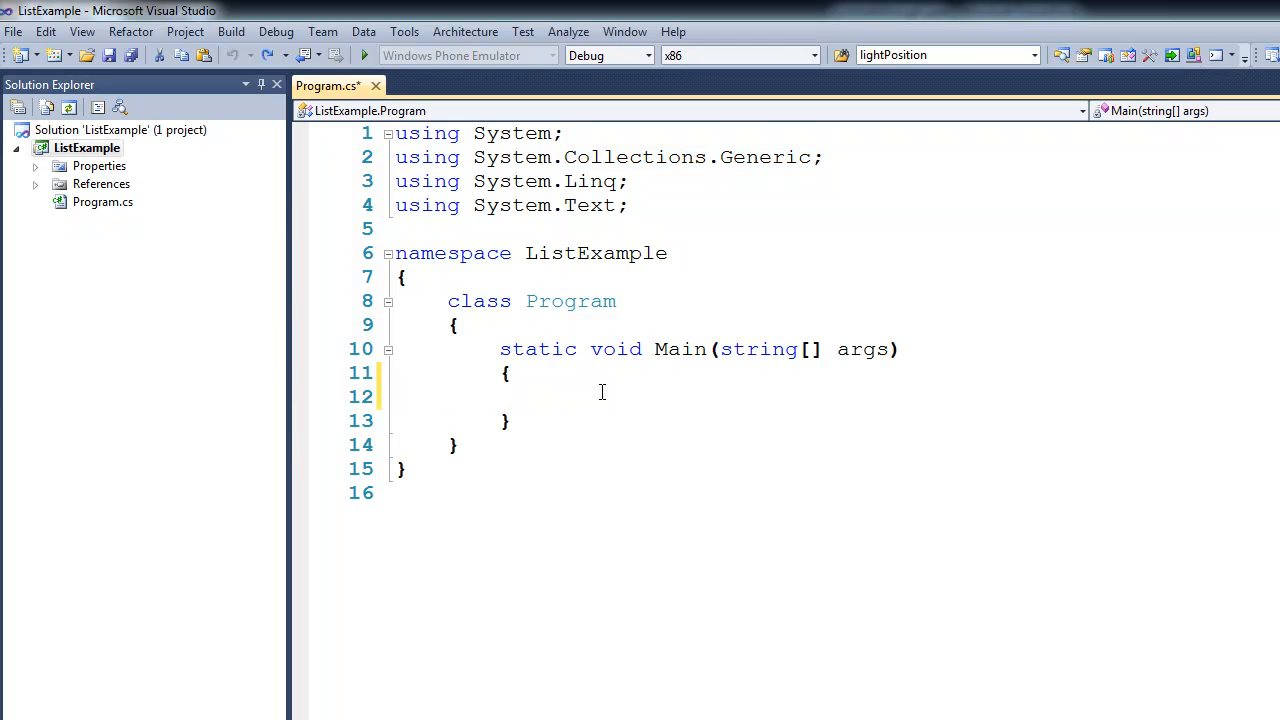
Add a 'Create the list' comment and declare List<string> wordsList in Main
{"action": "type", "text": "// Create the list"}
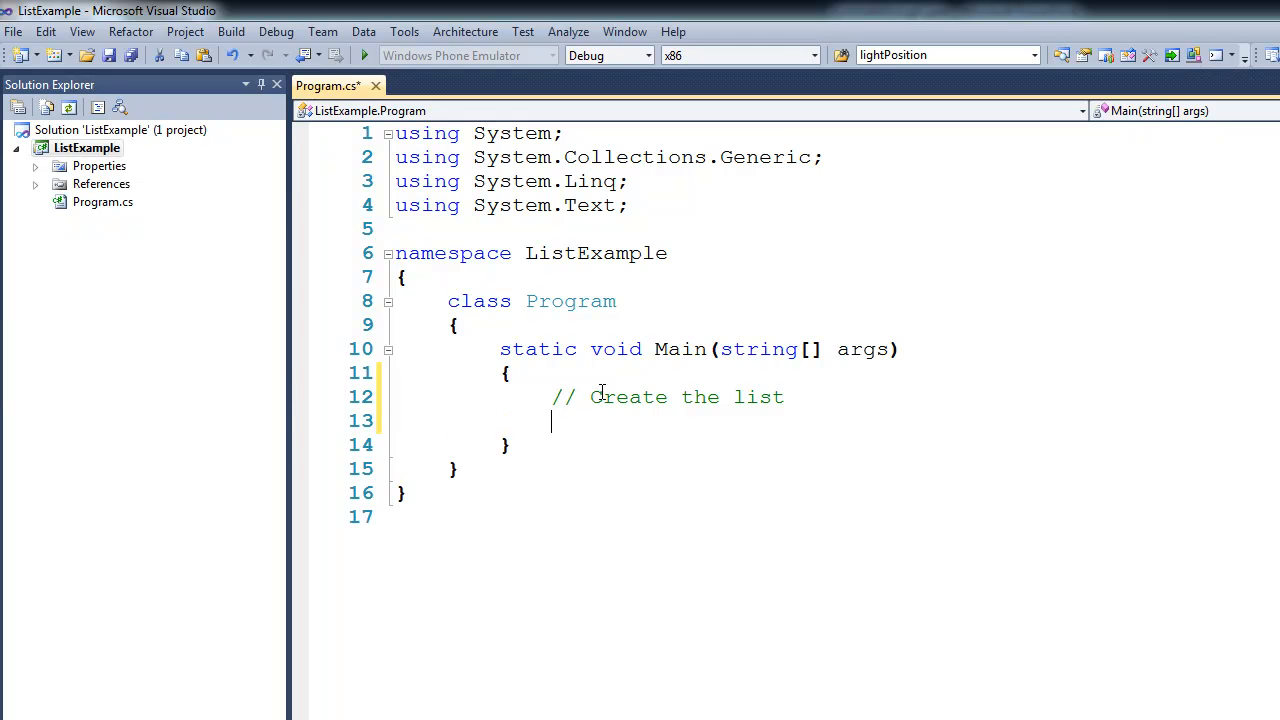
{"action": "type", "text": "List"}
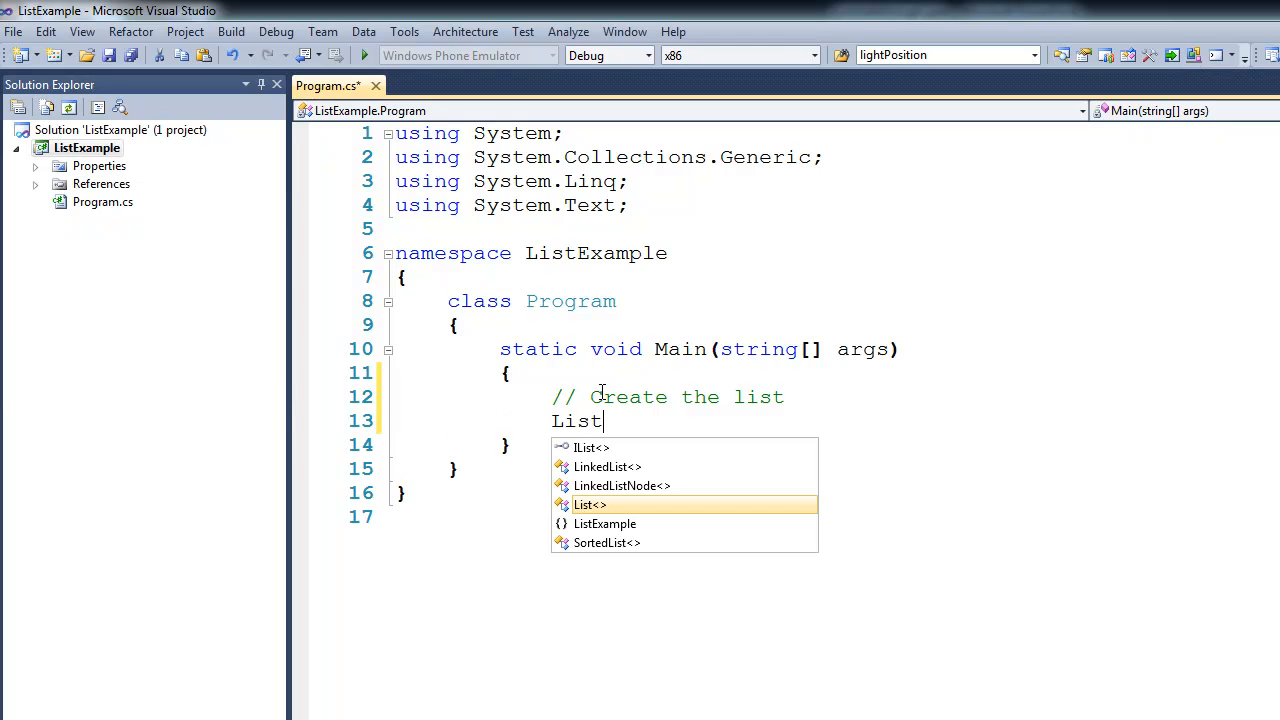
{"action": "type", "text": "<string"}
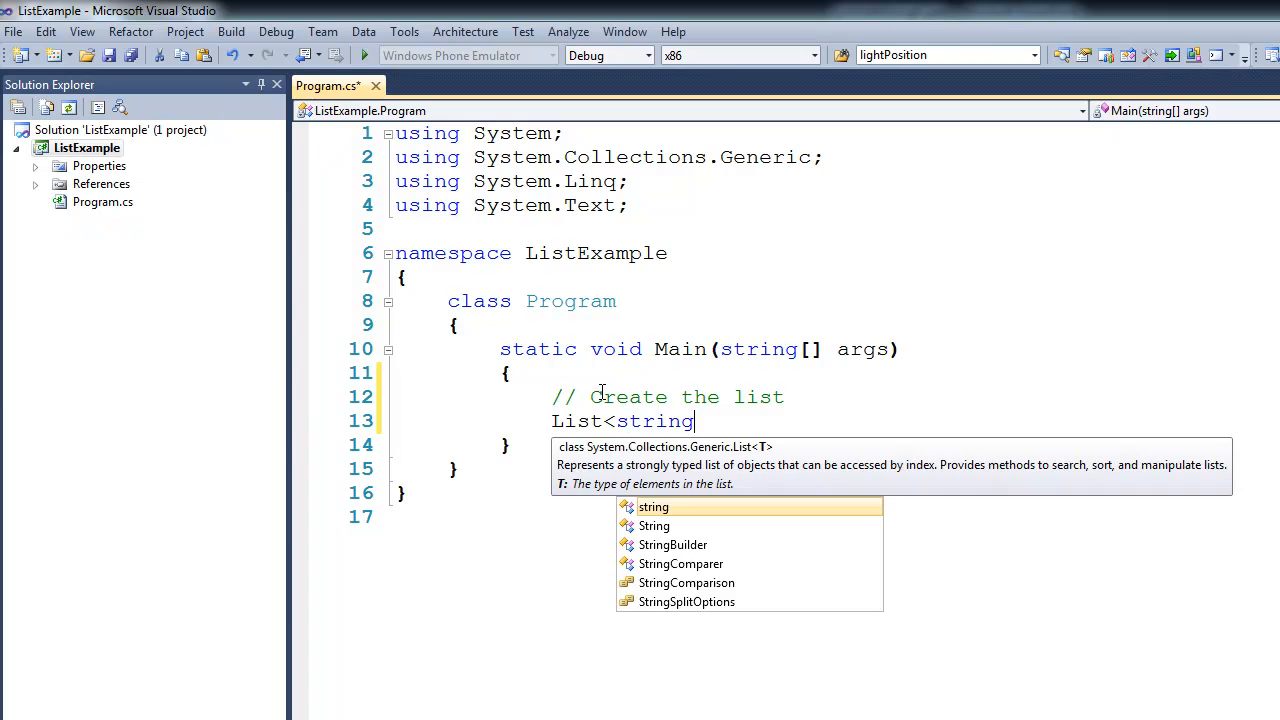
{"action": "type", "text": ">"}
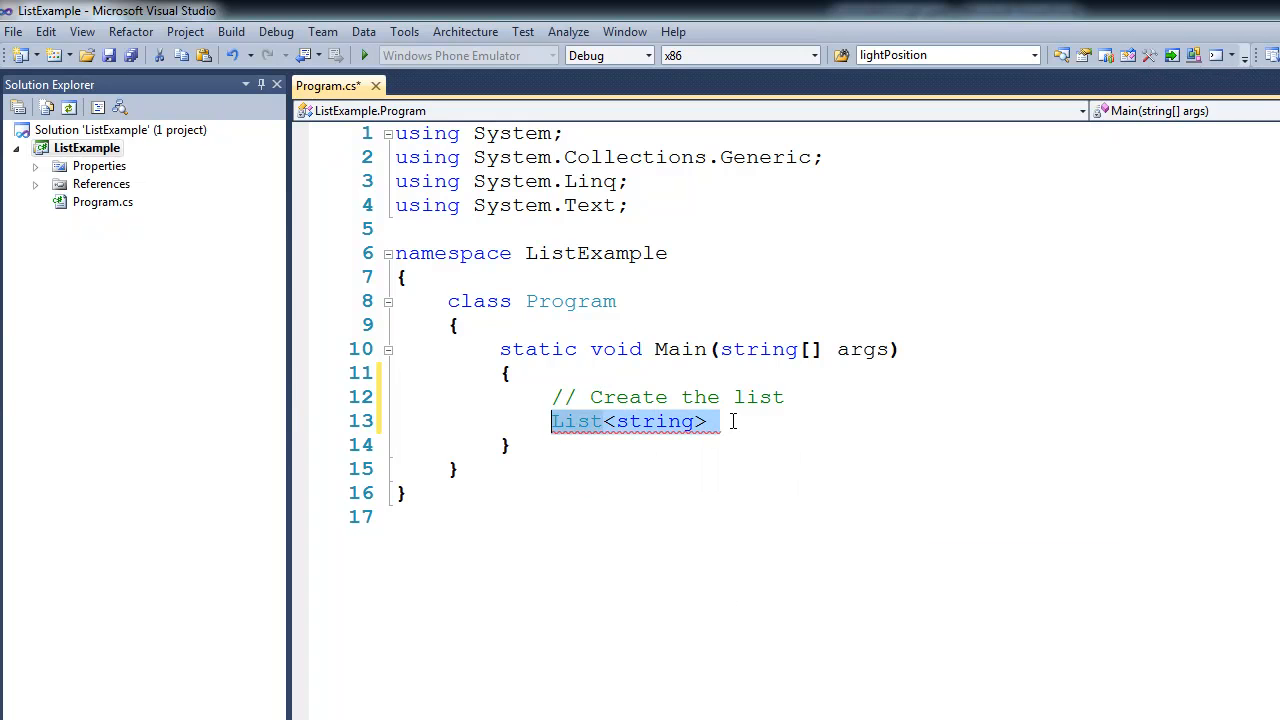
{"action": "type", "text": "w"}
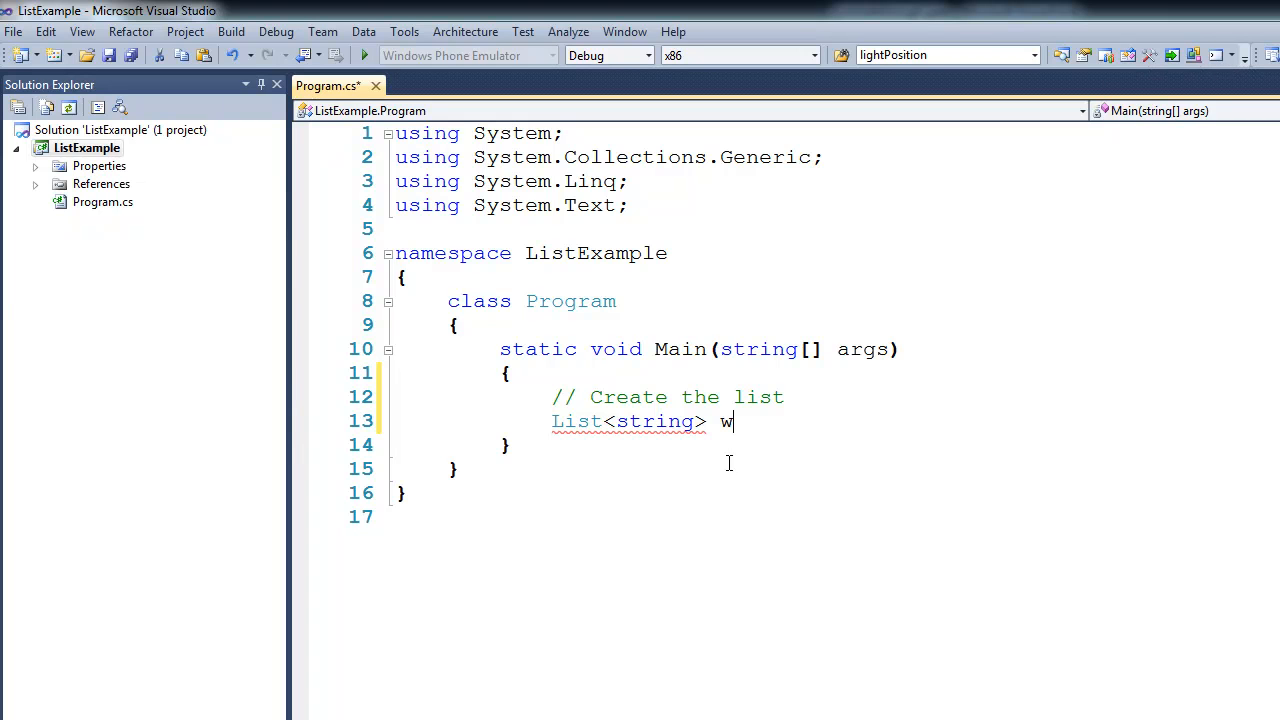
{"action": "type", "text": "ordsList;"}
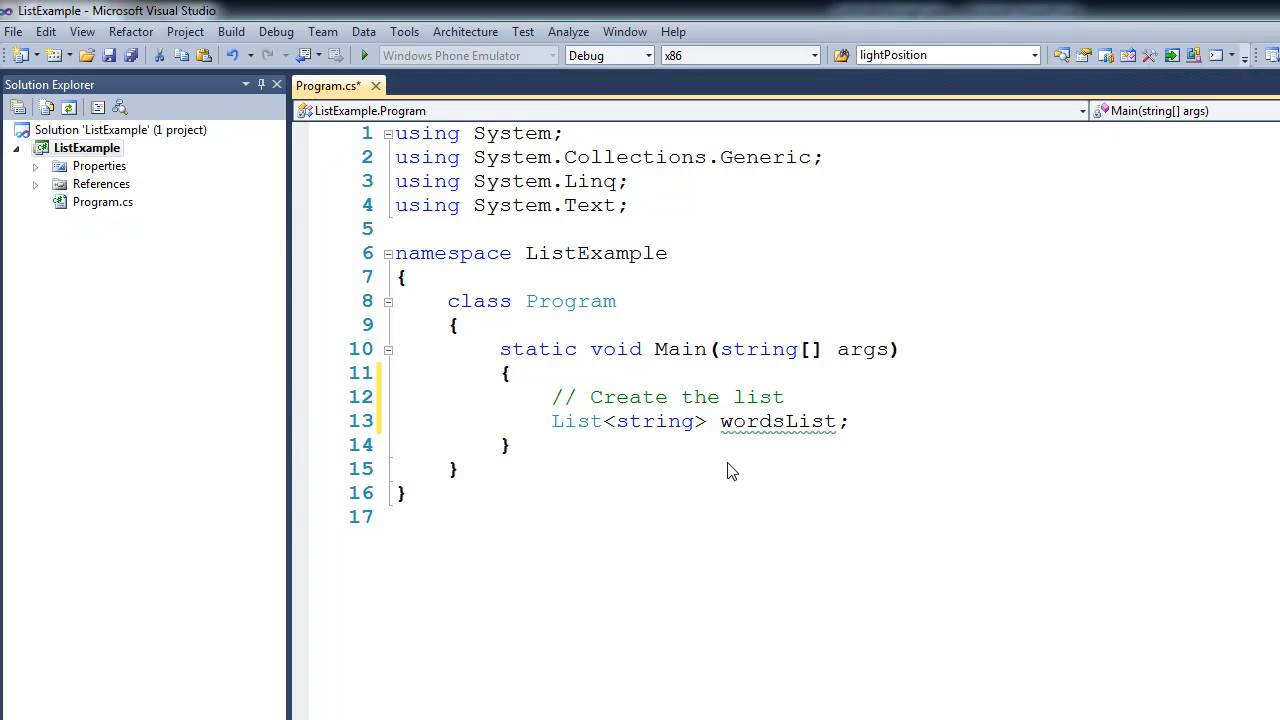
Initialise wordsList with new List<string>() and start a new line
{"action": "type", "text": "wordsList = new List<string>"}
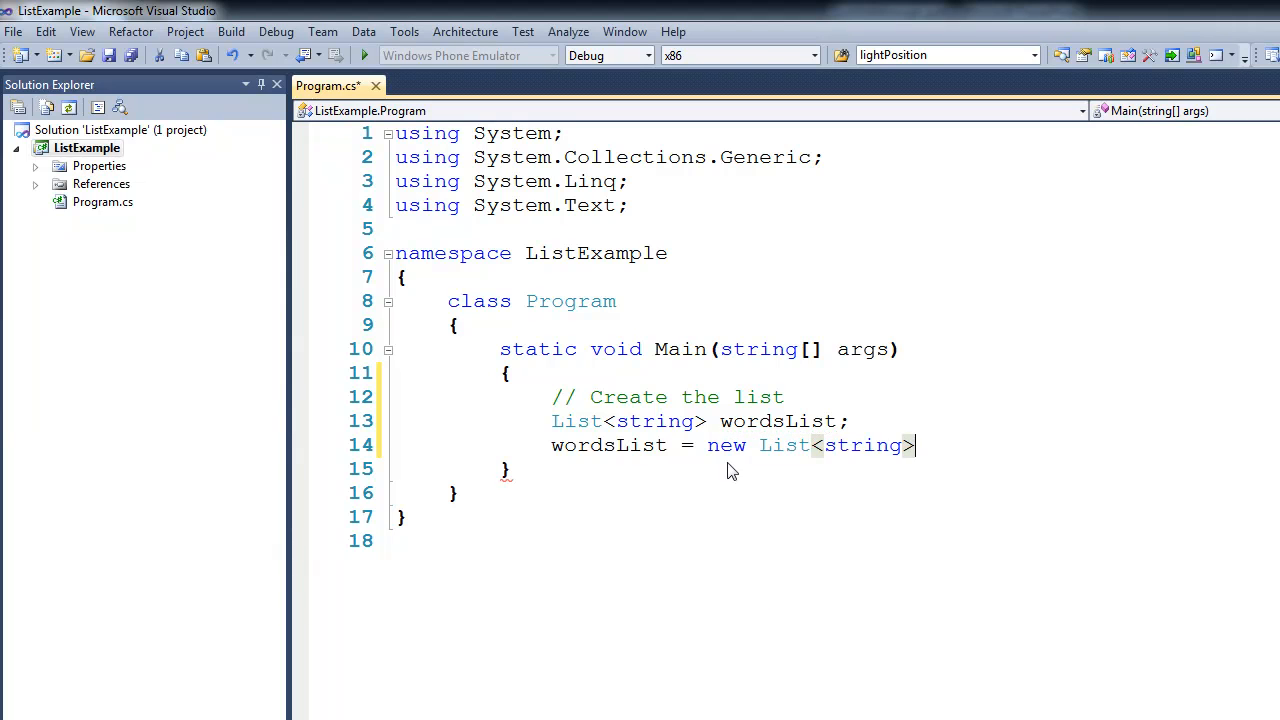
{"action": "type", "text": "();"}
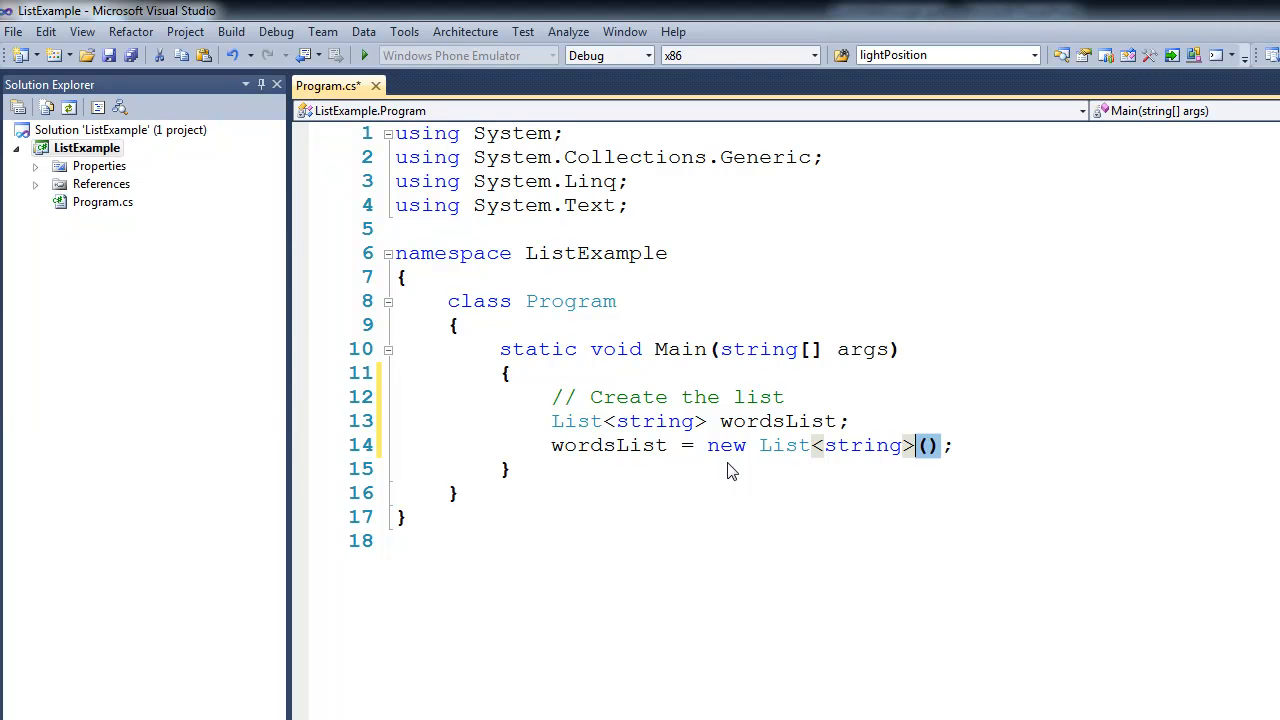
{"action": "key", "text": "Enter"}
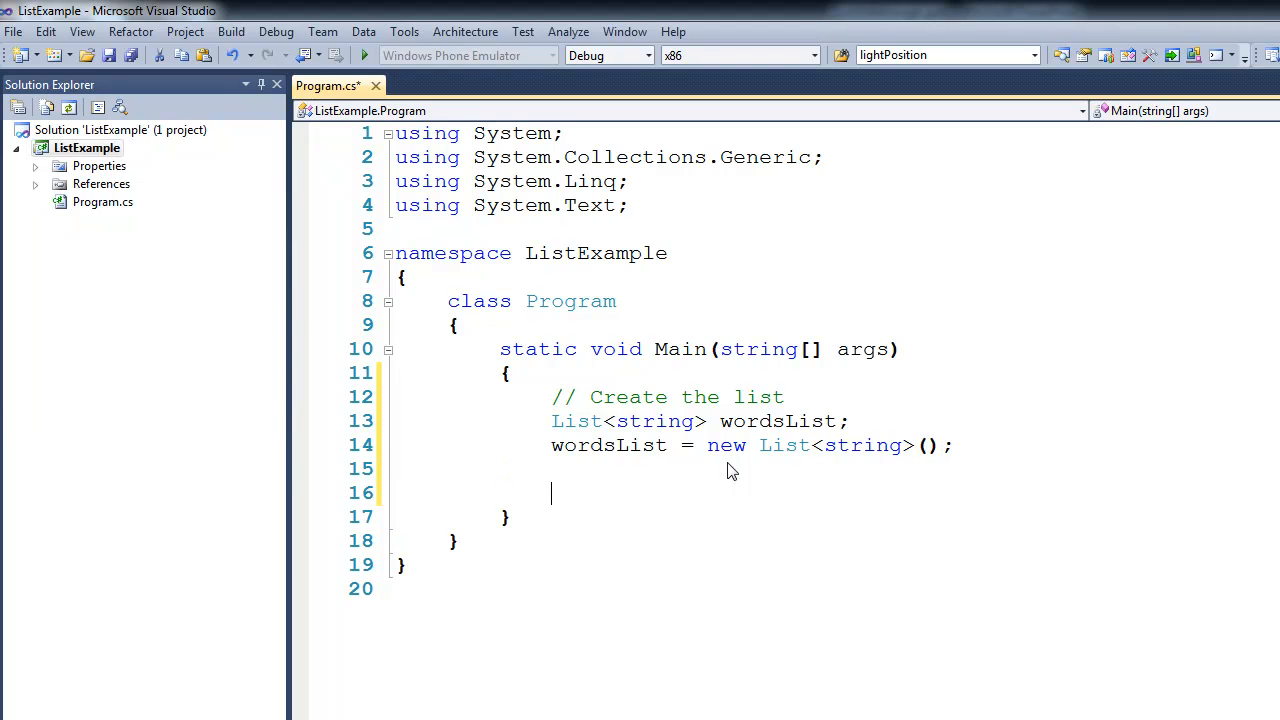
Write an 'Add some data' comment and wordsList.Add calls for "cat", "dog", "mouse", "frog"
{"action": "type", "text": "// Add some data"}
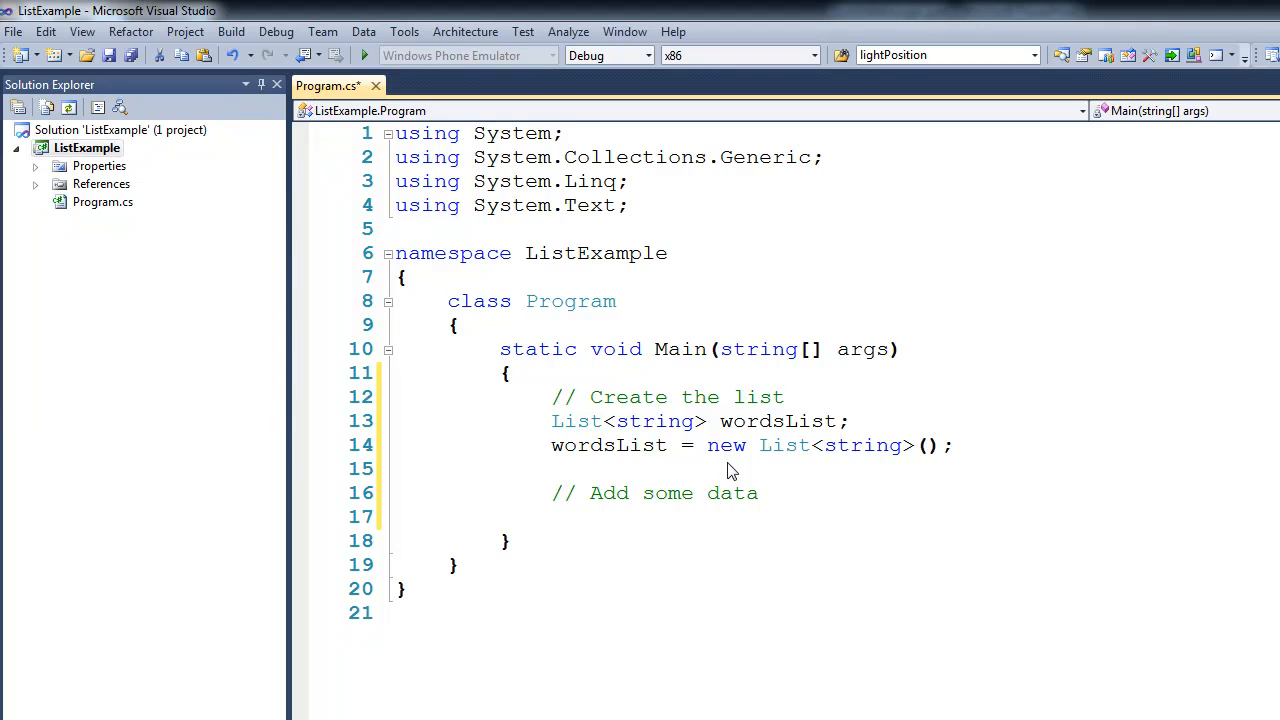
{"action": "type", "text": "wordsList"}
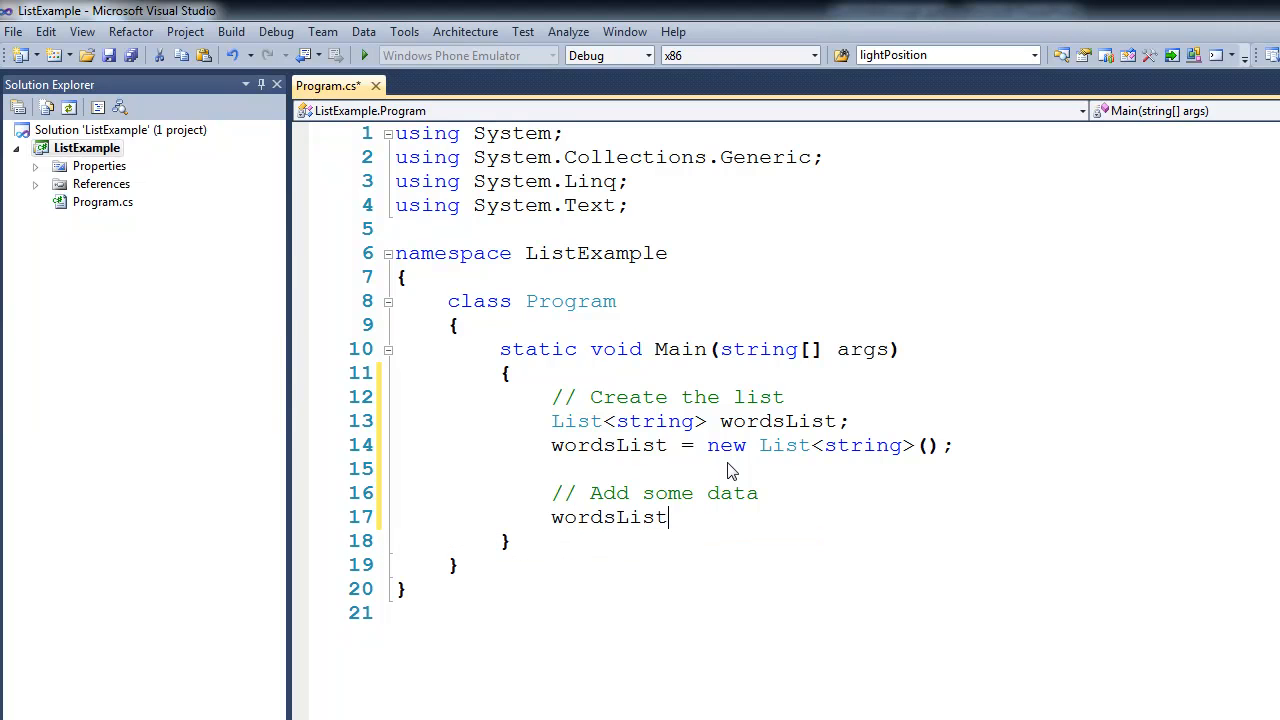
{"action": "type", "text": ".Add ("}
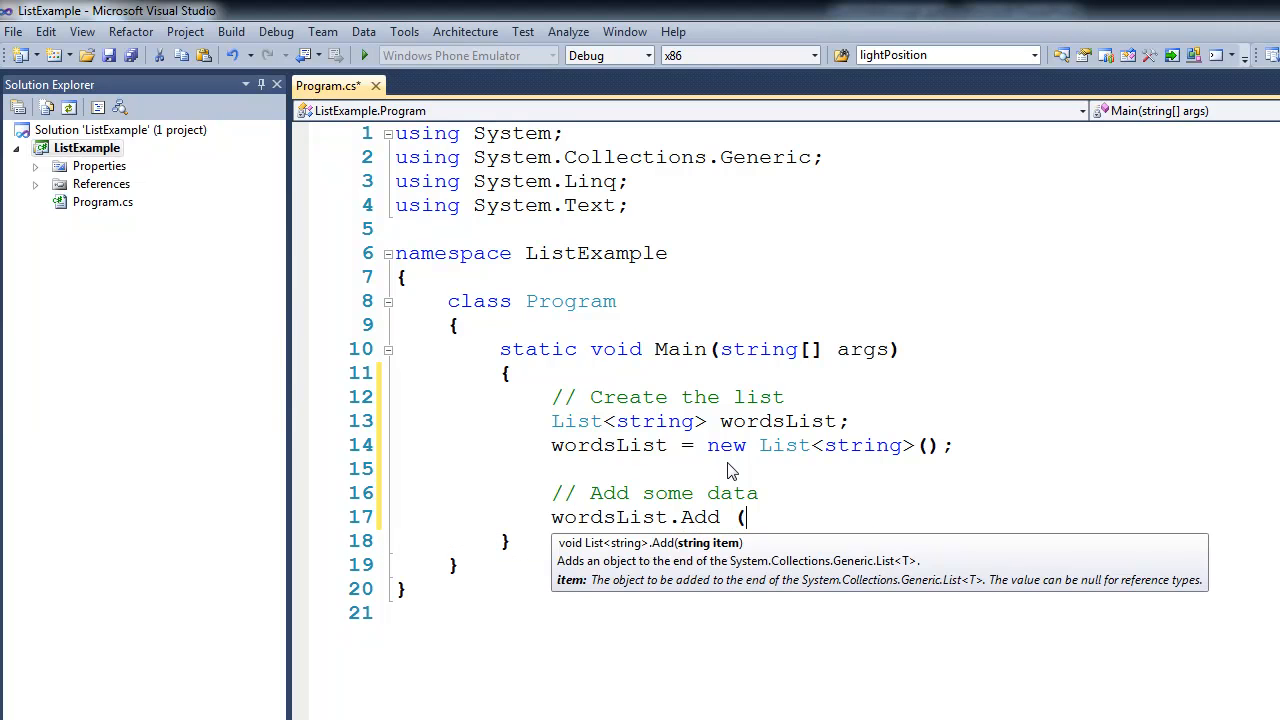
{"action": "type", "text": "\"cat\");"}
{"action": "type", "text": "worl"}
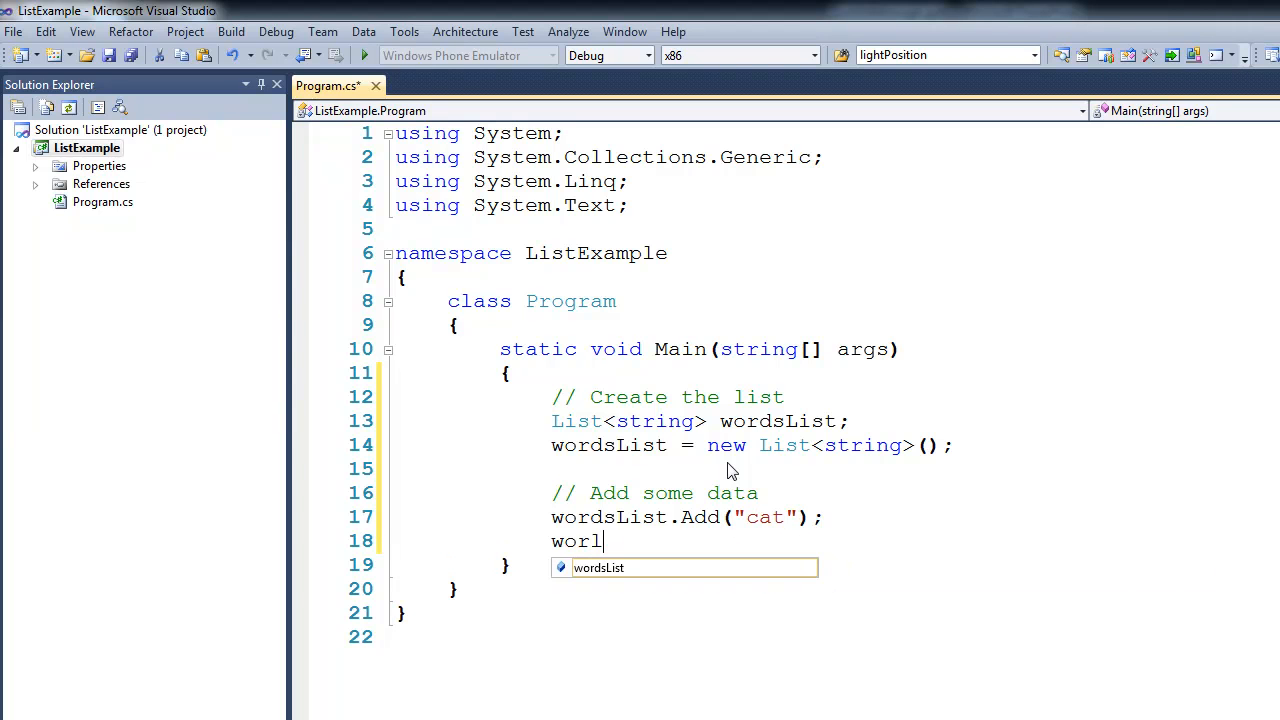
{"action": "type", "text": "wordsList."}
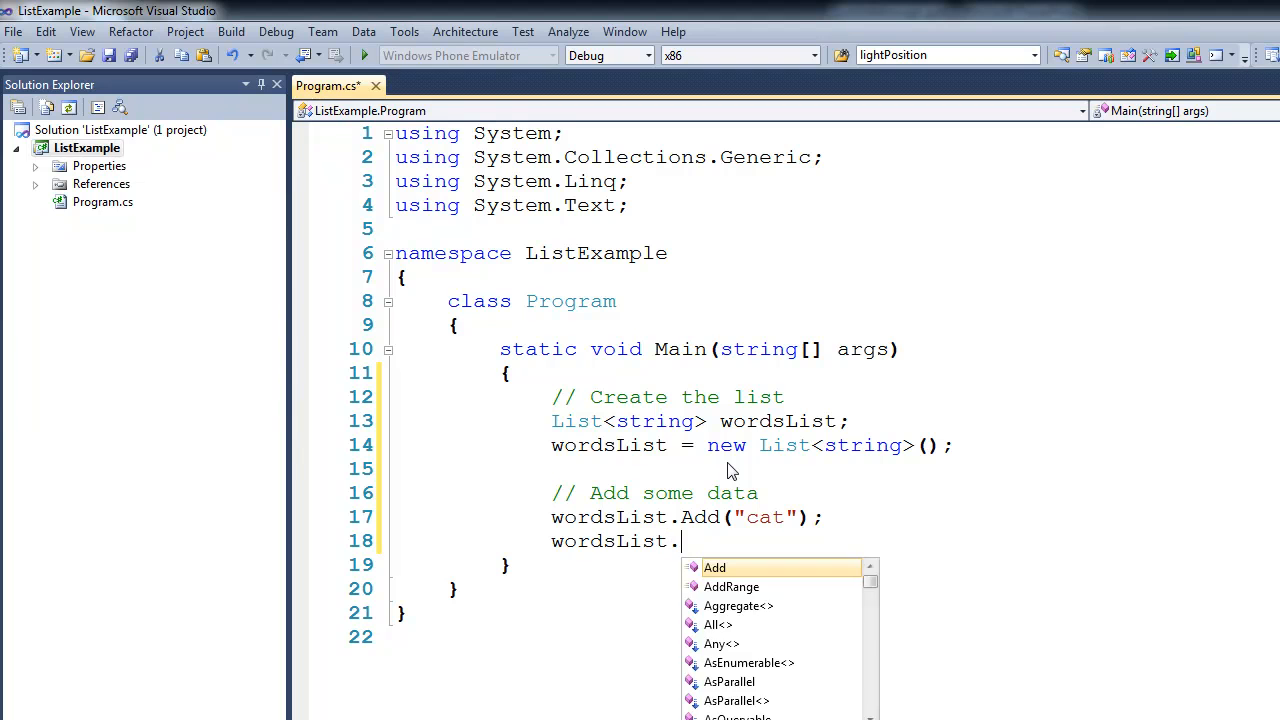
{"action": "type", "text": "Add(\"dog\");"}
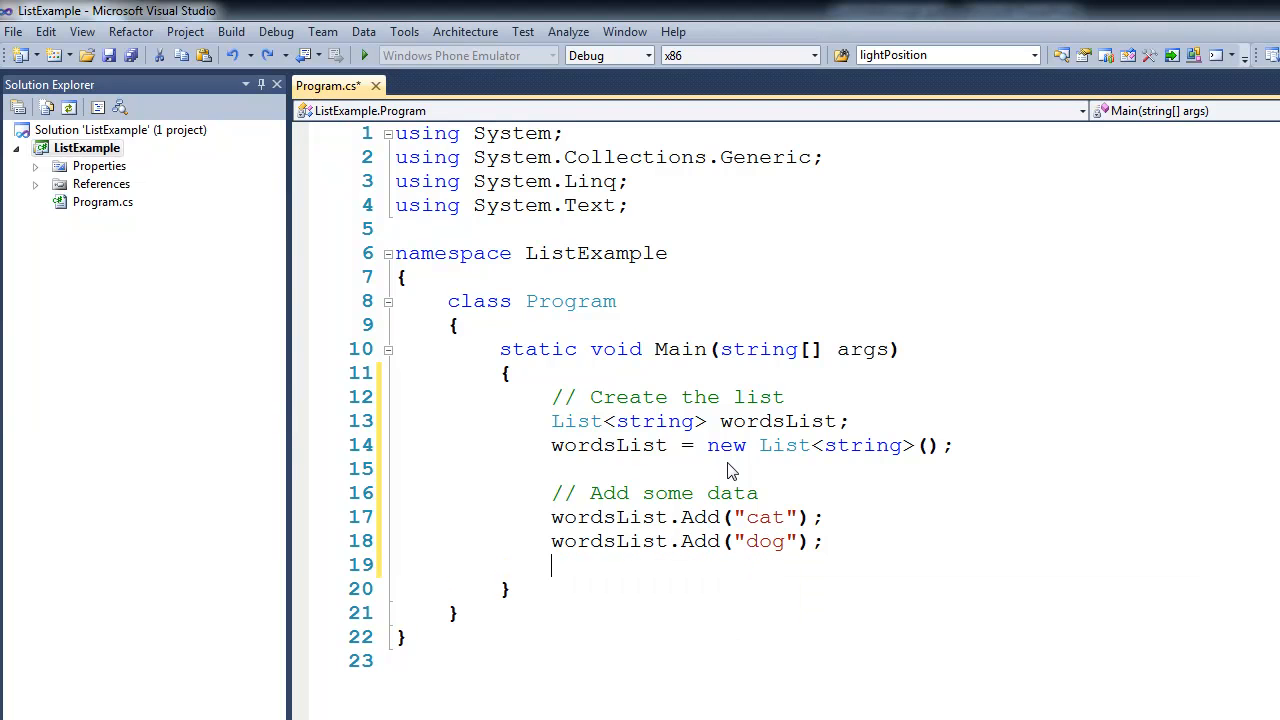
{"action": "type", "text": "wordsList.Add"}
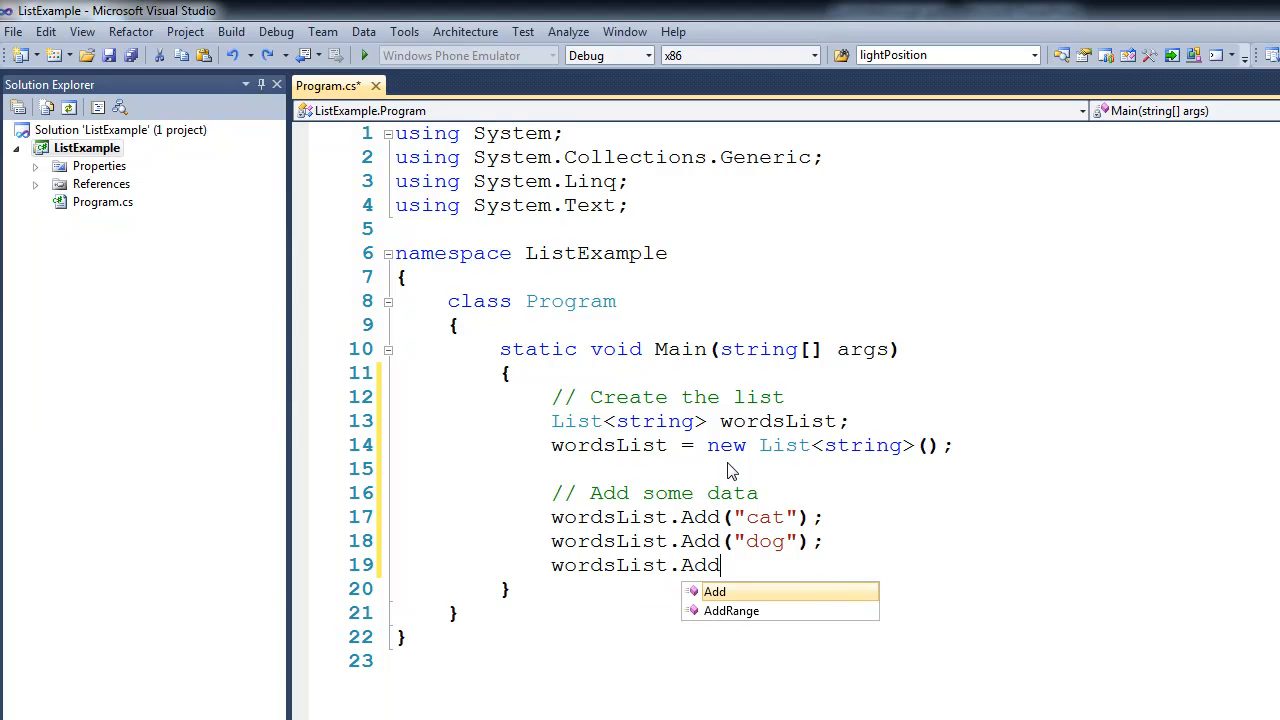
{"action": "type", "text": "(\"mouse\");"}
{"action": "type", "text": "worl"}
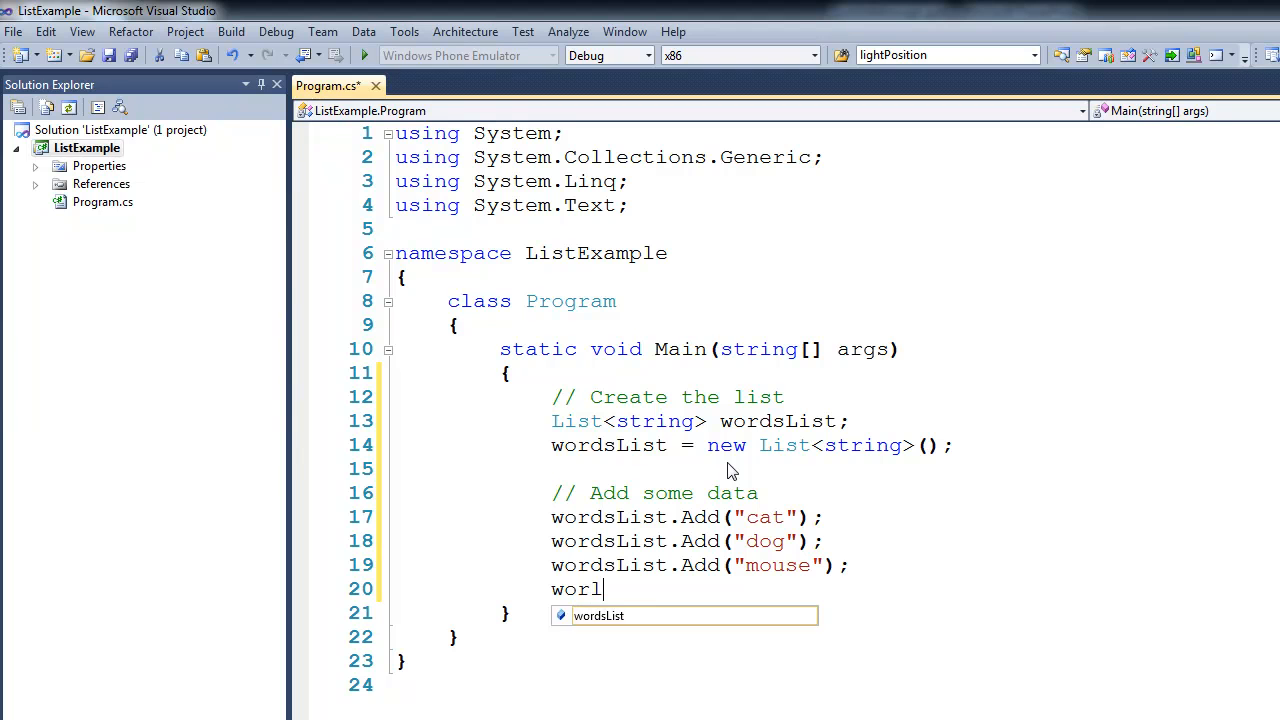
{"action": "type", "text": "dsList.Add("}
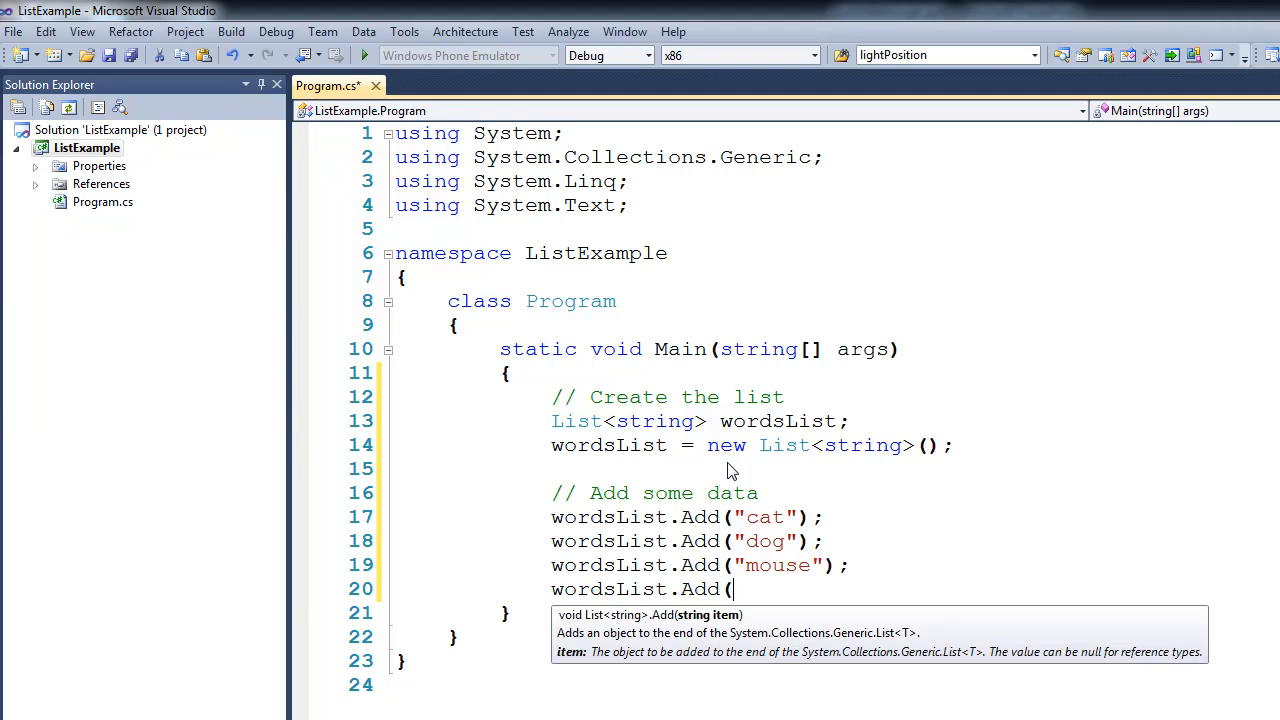
{"action": "type", "text": "\"frog\");"}
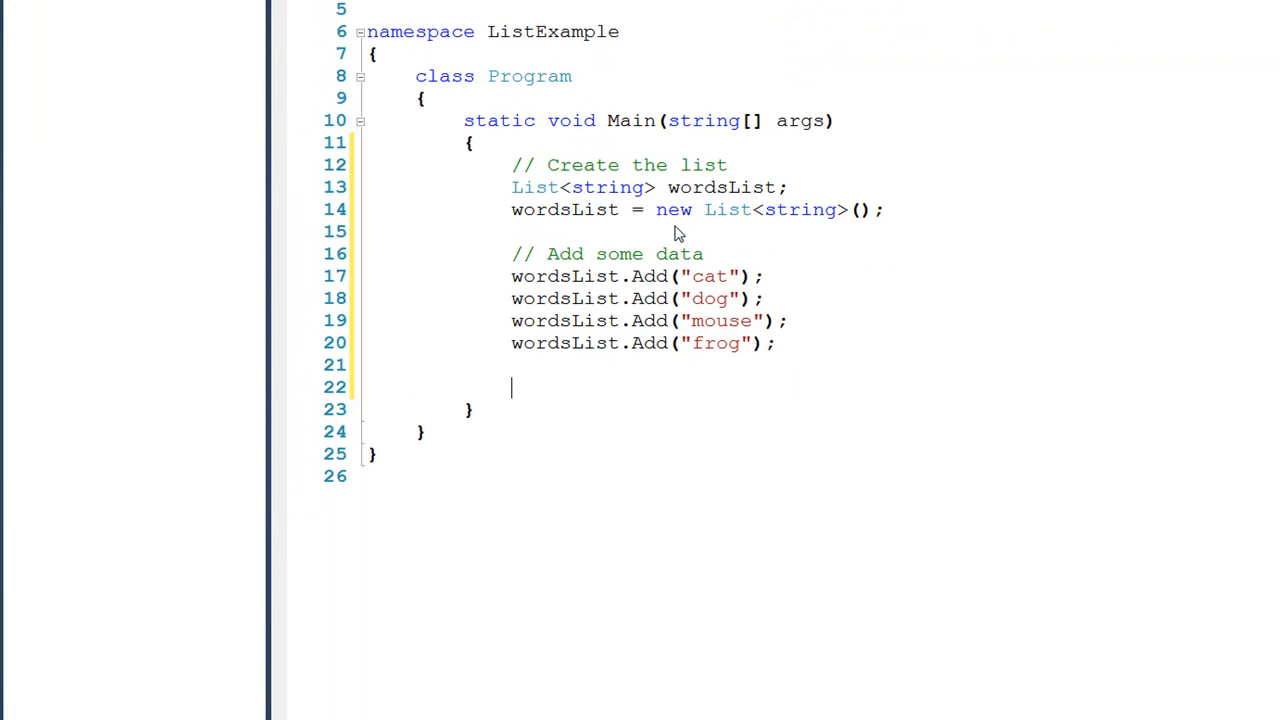
Write foreach (string s in wordsList) with Console.WriteLine(s) in its body
{"action": "type", "text": "foreach("}
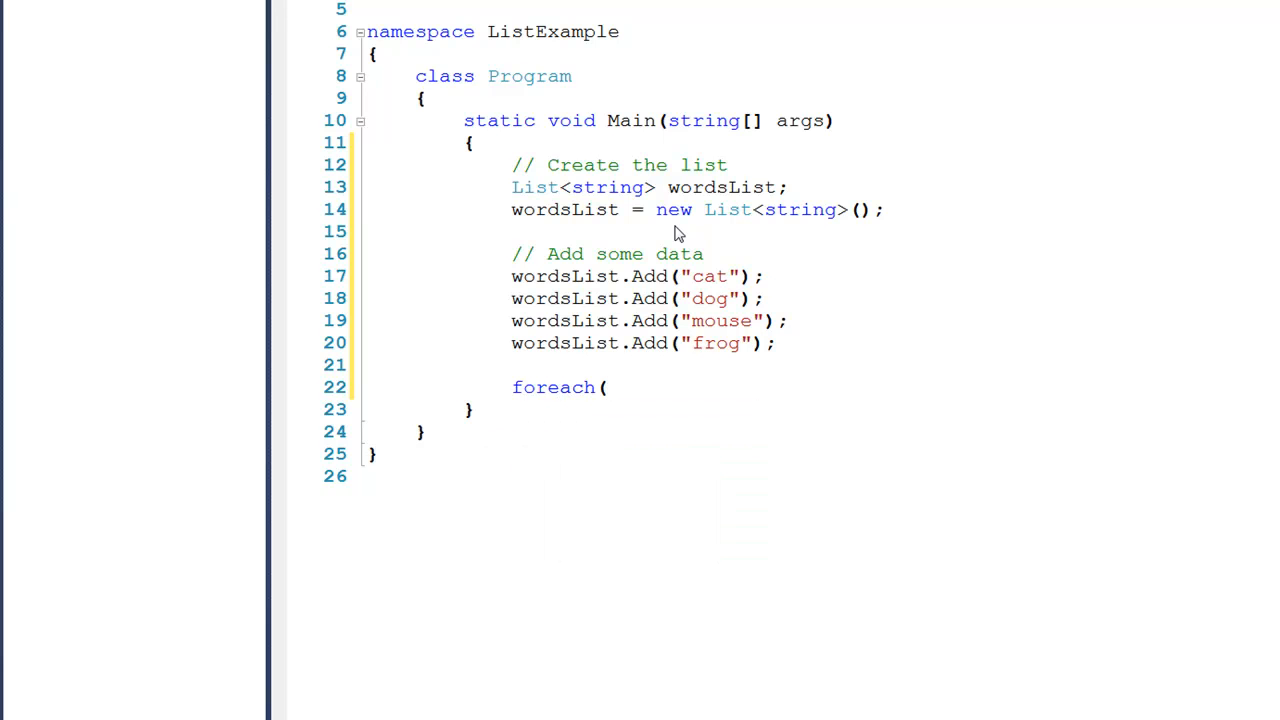
{"action": "type", "text": "string s in wordsList"}
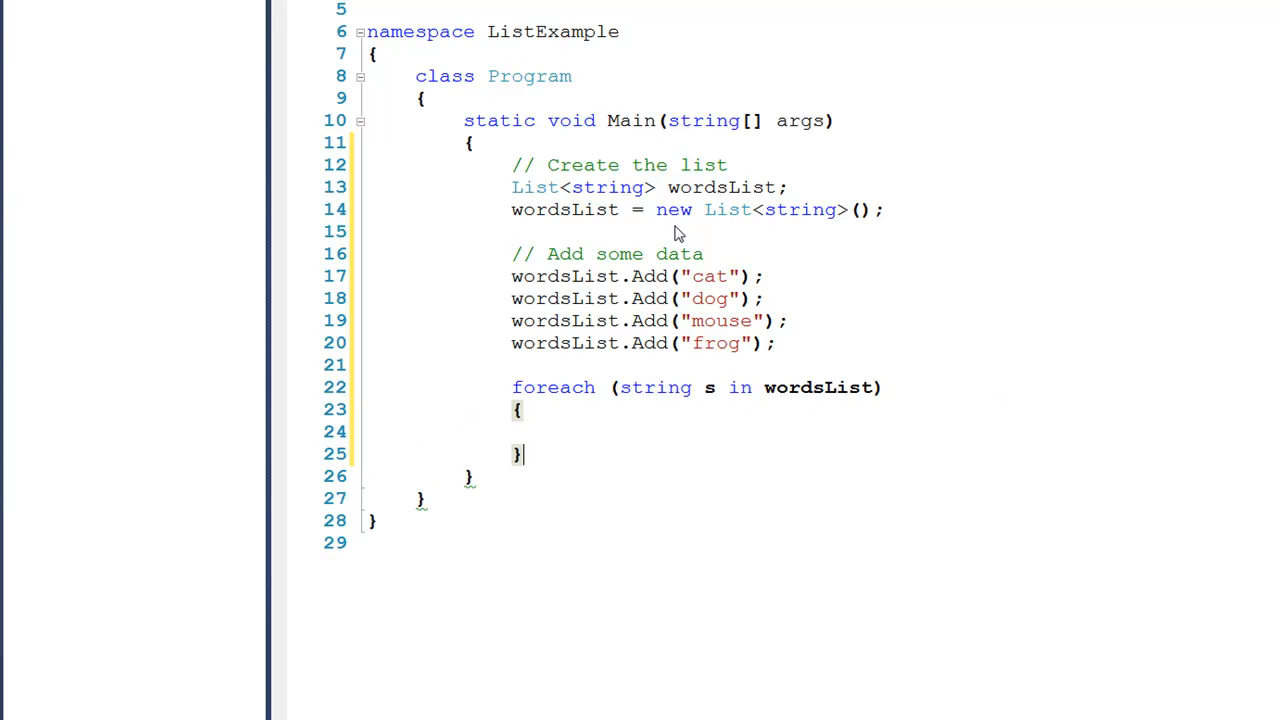
{"action": "type", "text": "Console."}
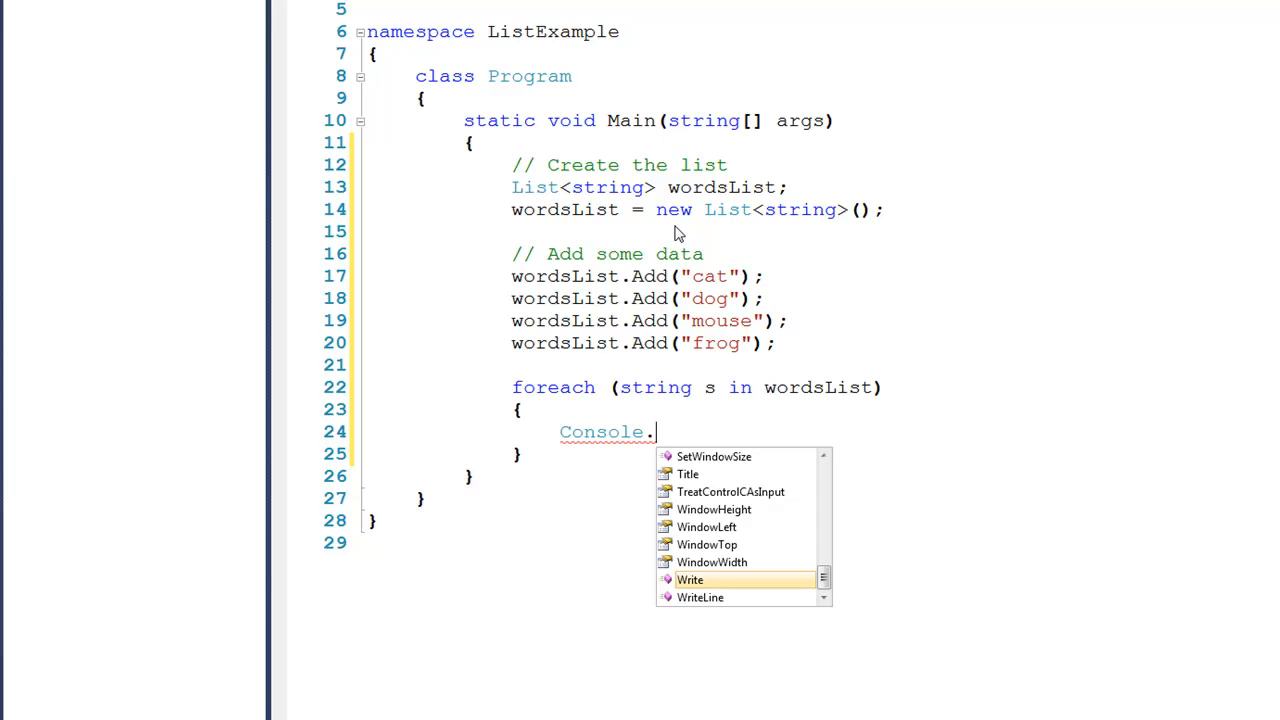
{"action": "type", "text": "WriteLine(s);"}
{"action": "type", "text": "//"}
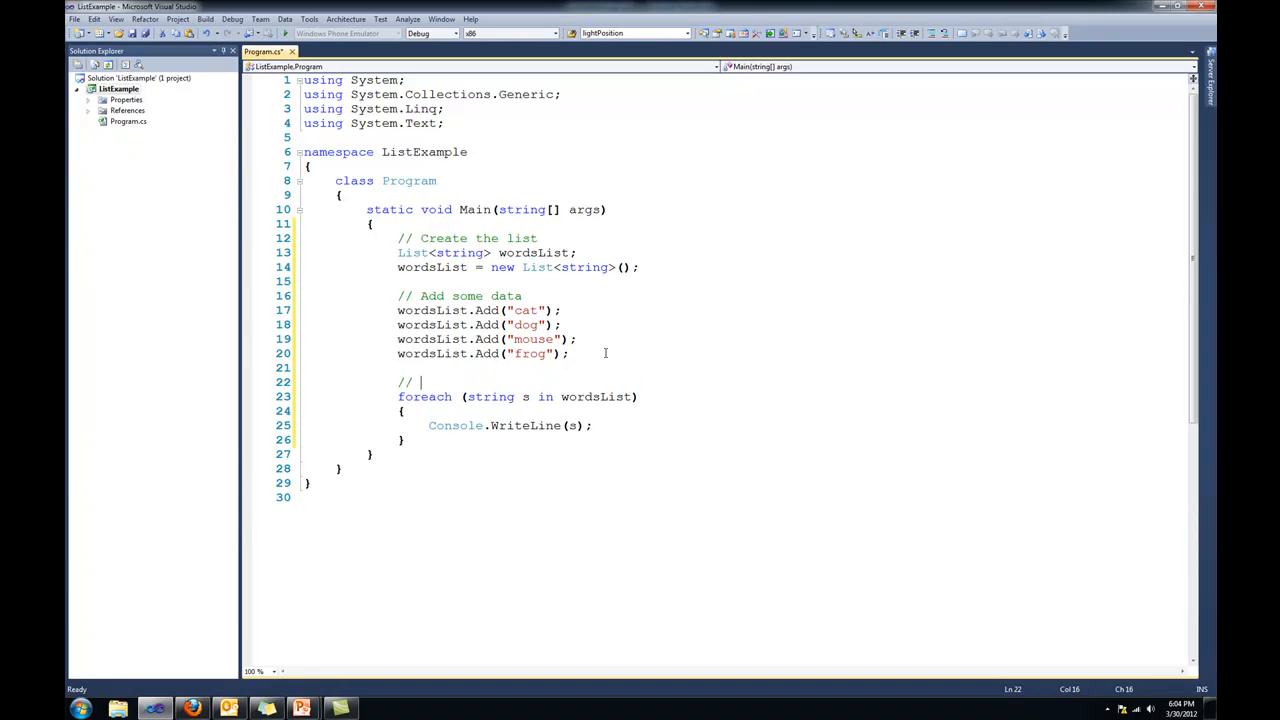
Finish the comment above the foreach loop so it reads 'Traverse'
{"action": "type", "text": "Traver"}
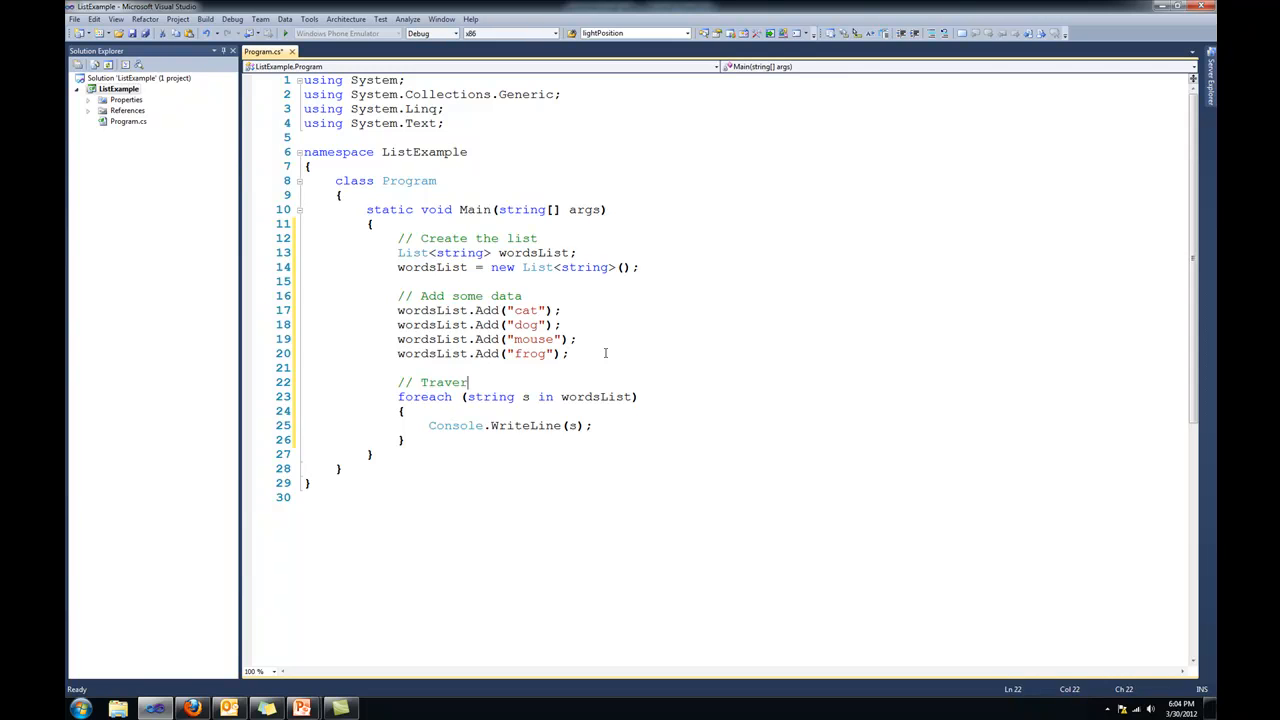
{"action": "type", "text": "se"}
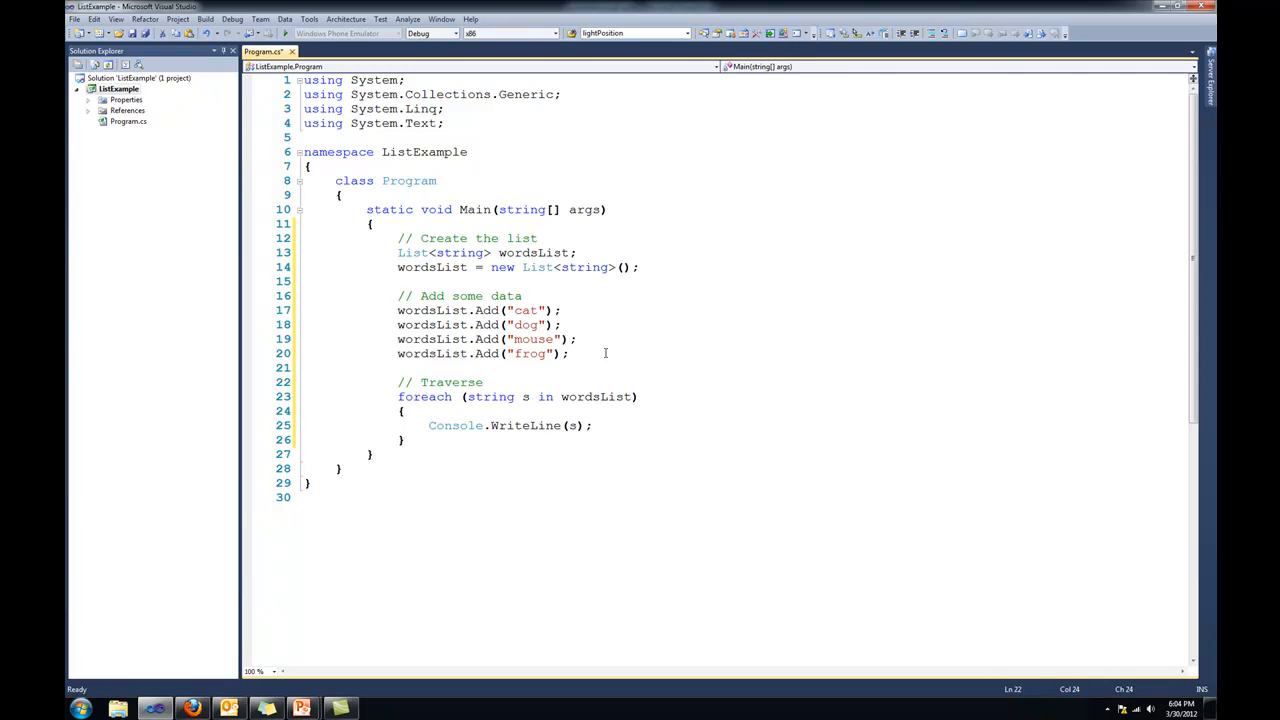